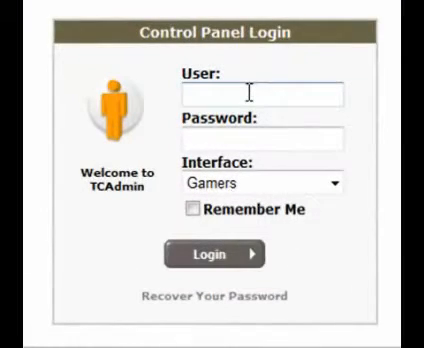
# Log in to the control panel as 'admin' with Remember Me ticked
pyautogui.write('admin')
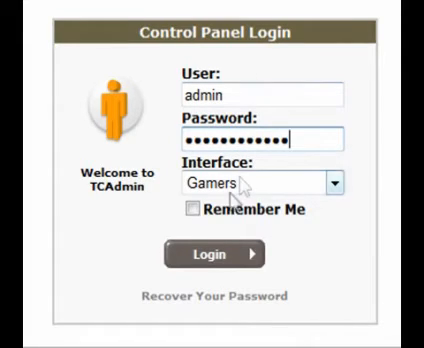
pyautogui.click(192, 210)
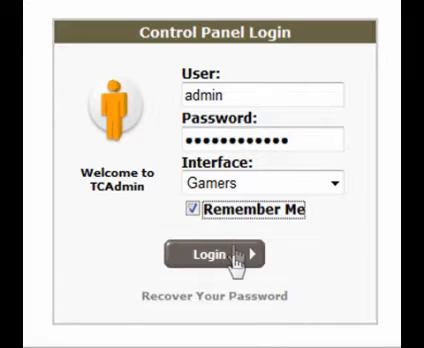
pyautogui.click(220, 254)
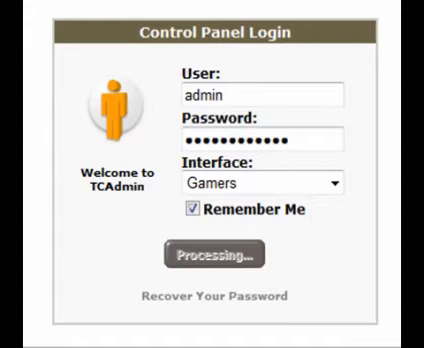
pyautogui.click(210, 252)
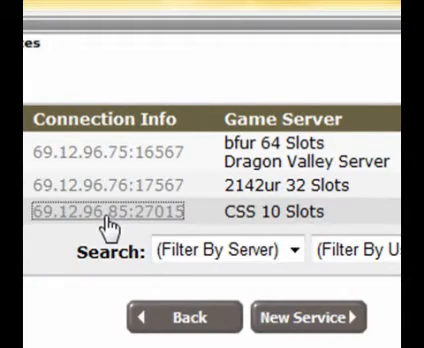
# Open the CSS 10 Slots game server from the services list
pyautogui.click(118, 210)
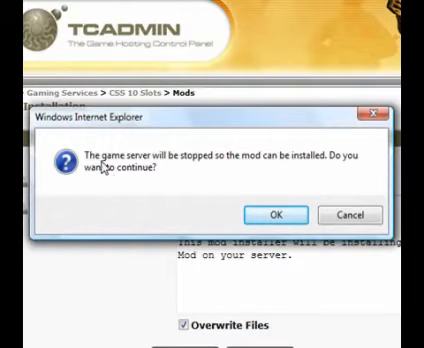
pyautogui.moveTo(328, 176)
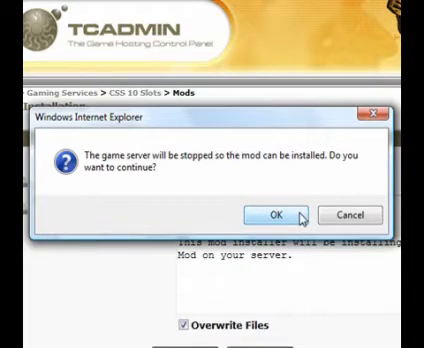
# Confirm stopping the game server so the mod install can proceed
pyautogui.click(264, 216)
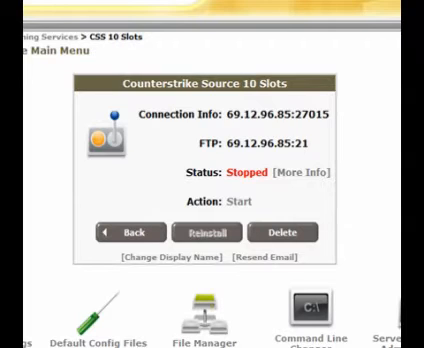
# Scroll the server's Main Menu page to review its Stopped status and tools
pyautogui.scroll(-3)
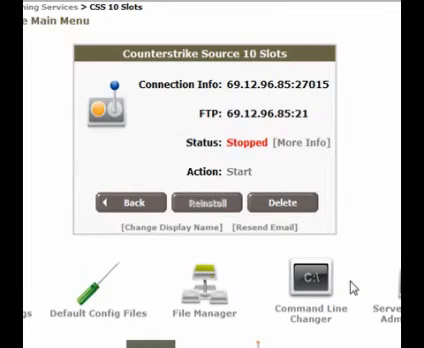
pyautogui.moveTo(350, 290)
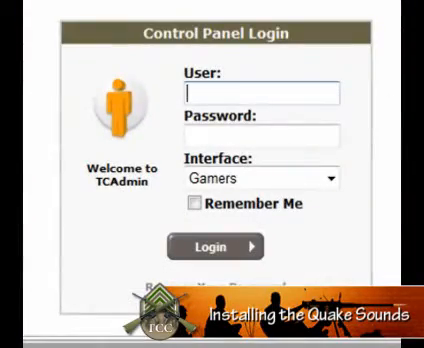
# Log back in as 'admin' with the password and Remember Me checked
pyautogui.write('admin')
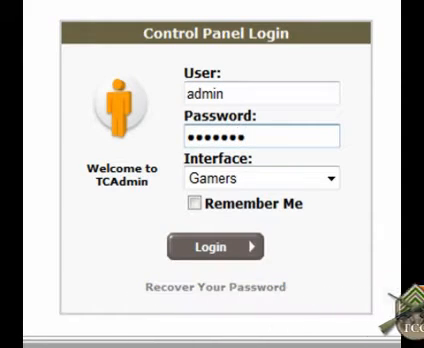
pyautogui.write('•••••')
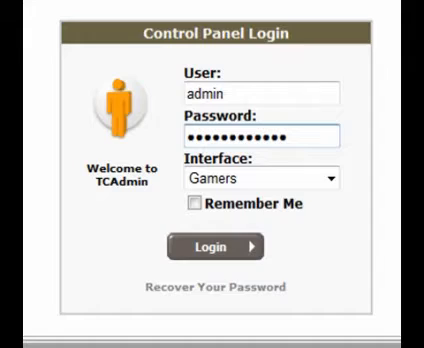
pyautogui.click(196, 202)
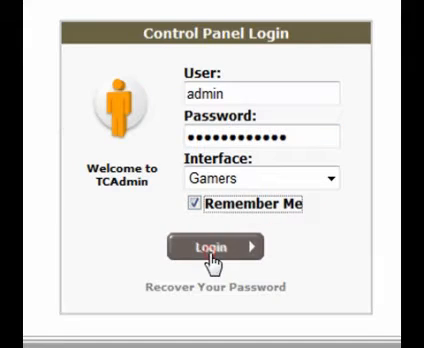
pyautogui.click(210, 248)
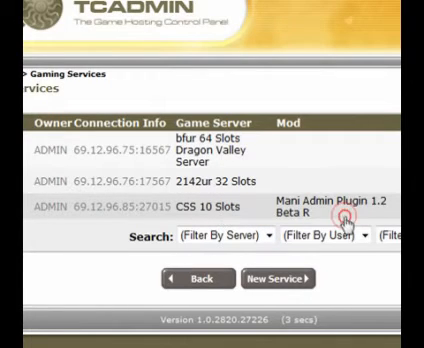
# Open the CSS 10 Slots service that now has Mani Admin Plugin 1.2 Beta R
pyautogui.doubleClick(312, 212)
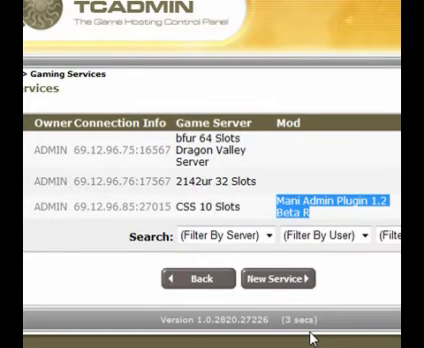
pyautogui.click(224, 208)
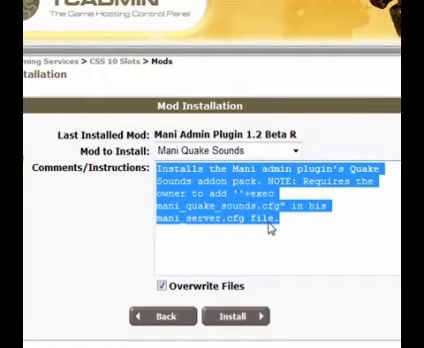
pyautogui.moveTo(246, 320)
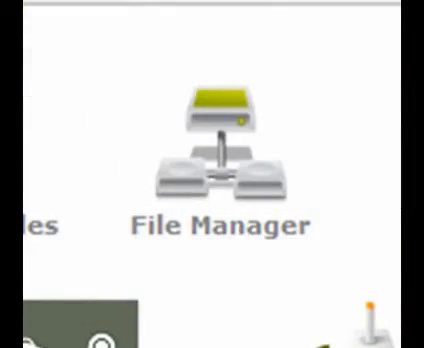
pyautogui.doubleClick(212, 150)
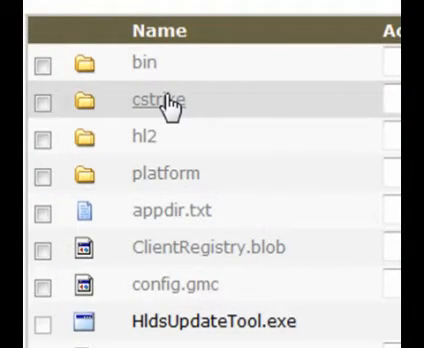
pyautogui.moveTo(224, 104)
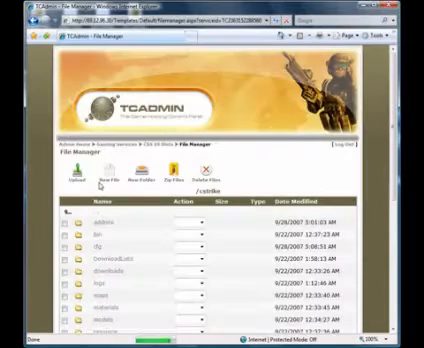
pyautogui.scroll(-3)
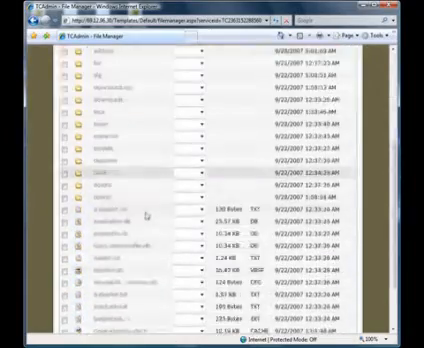
pyautogui.scroll(-3)
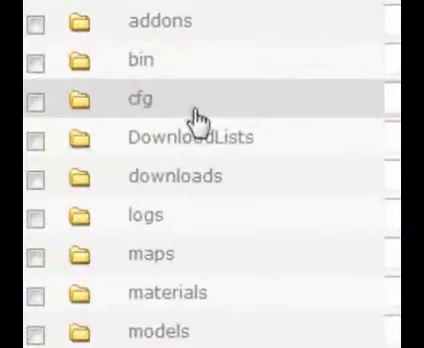
pyautogui.click(188, 98)
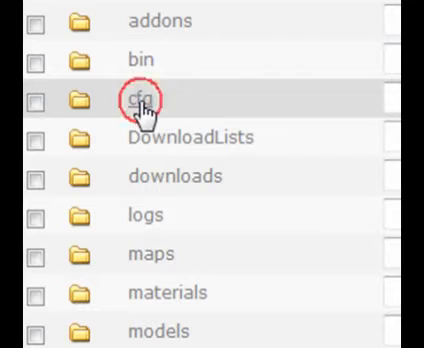
# Open mani_server.cfg from the cfg folder in the File Editor via its Edit action
pyautogui.doubleClick(150, 96)
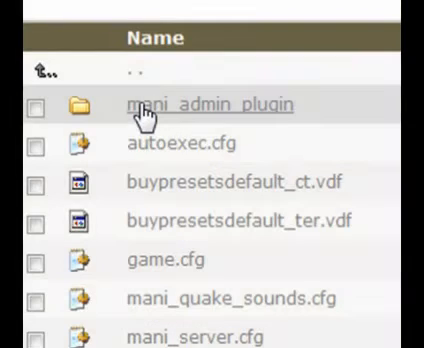
pyautogui.scroll(-3)
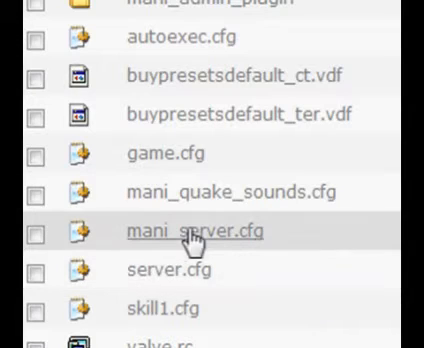
pyautogui.moveTo(244, 244)
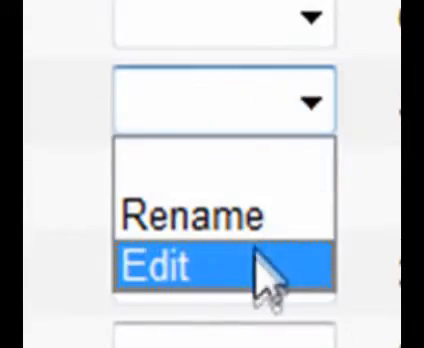
pyautogui.click(178, 264)
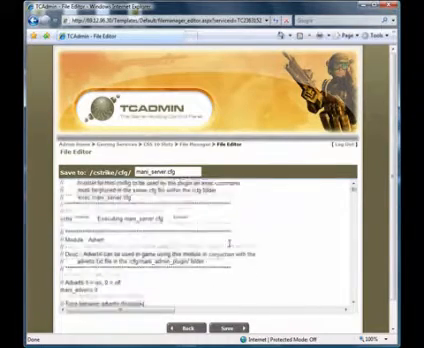
# Add the line '+exec mani_quake_sounds.cfg' under the header of mani_server.cfg
pyautogui.scroll(-3)
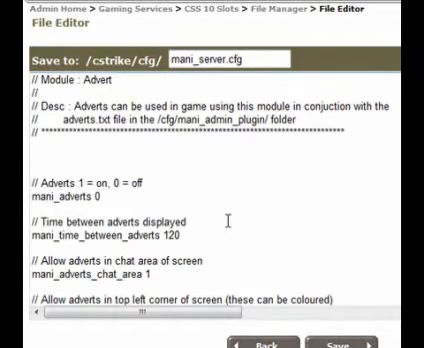
pyautogui.write('+')
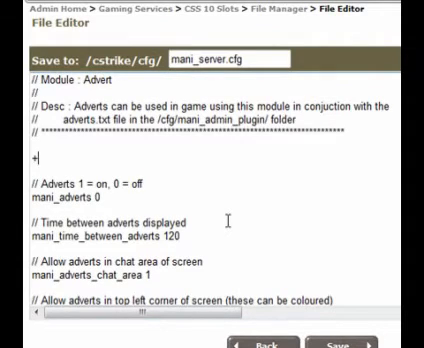
pyautogui.write('exec')
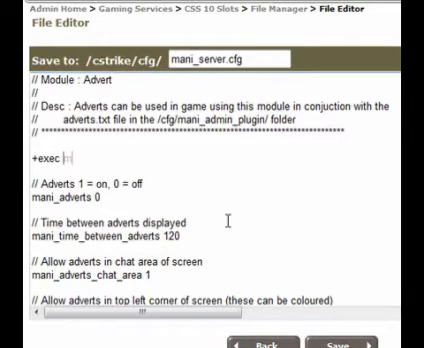
pyautogui.write('mani')
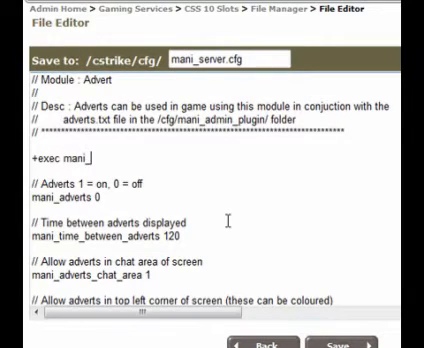
pyautogui.write('_quake_sounds')
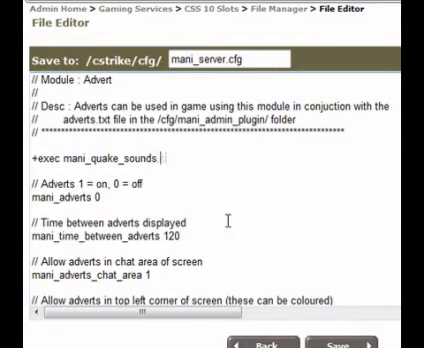
pyautogui.write('.cfg')
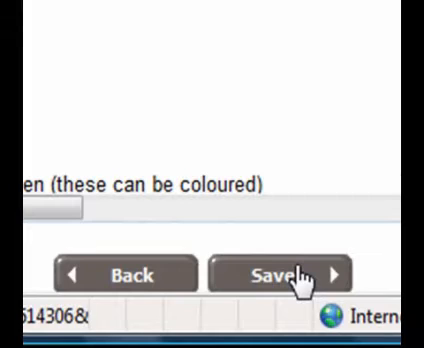
# Save the edited mani_server.cfg and return to the cfg folder's file list
pyautogui.click(280, 272)
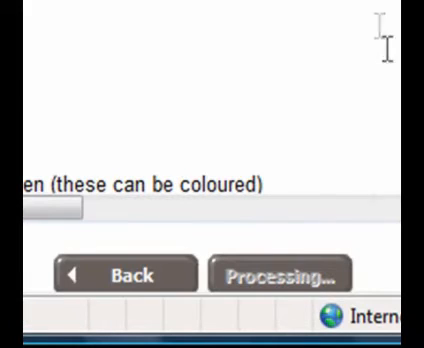
pyautogui.click(286, 272)
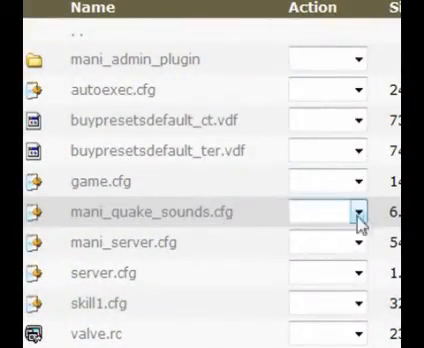
# Edit mani_quake_sounds.cfg and set mani_quake_sounds to 1 to enable quake sounds
pyautogui.click(356, 212)
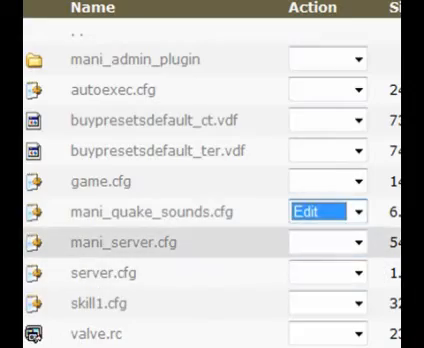
pyautogui.click(320, 208)
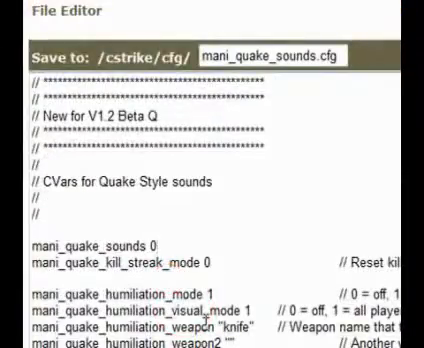
pyautogui.write('1')
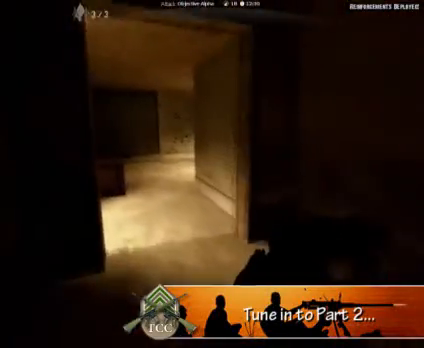
pyautogui.moveTo(212, 174)
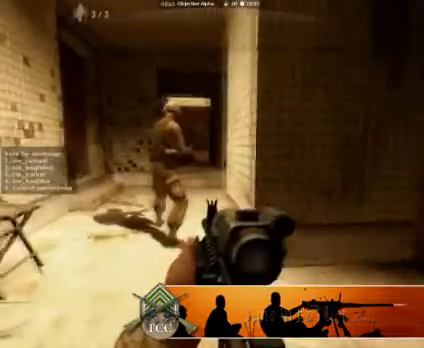